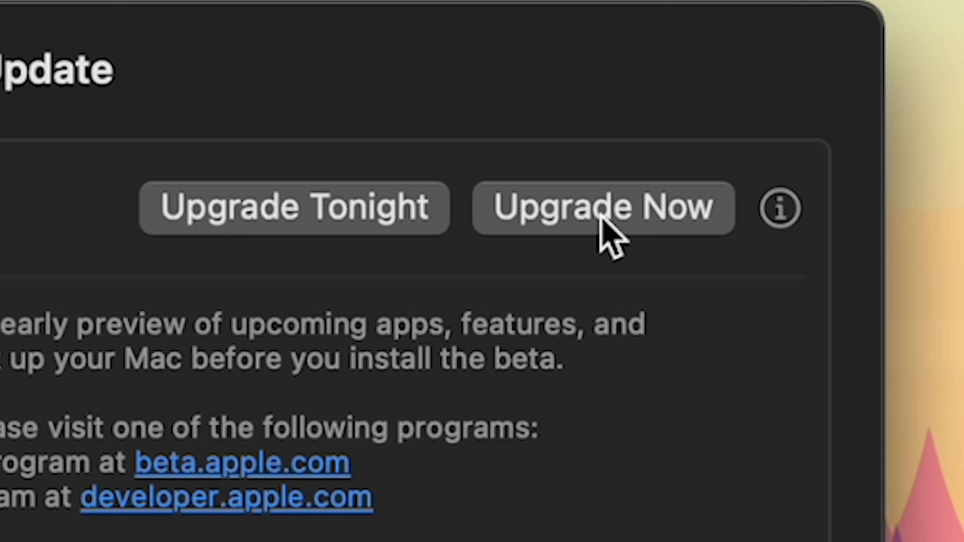
- Start the beta upgrade from Software Update, then discard TextEdit's Untitled 2 without saving
{"action": "left_click", "coordinate": [602, 207]}
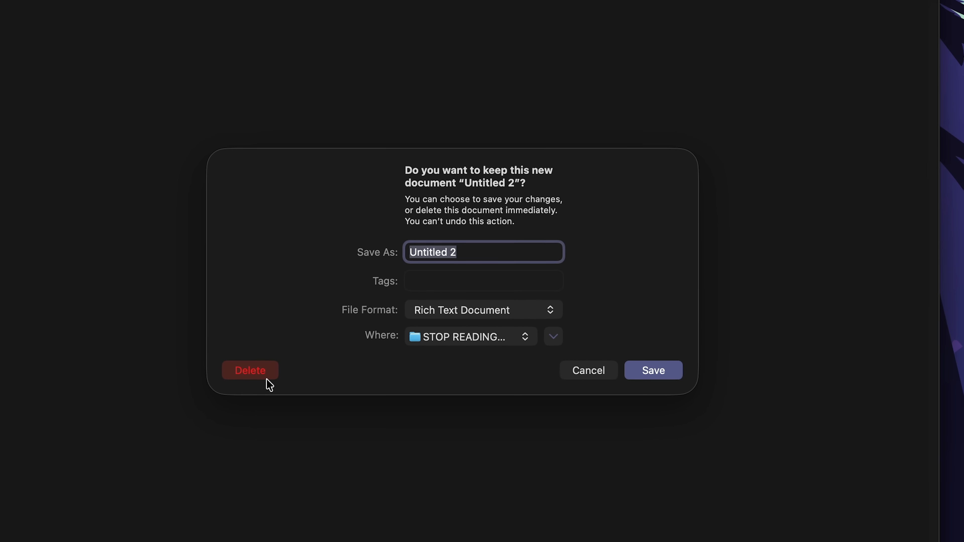
{"action": "left_click", "coordinate": [249, 370]}
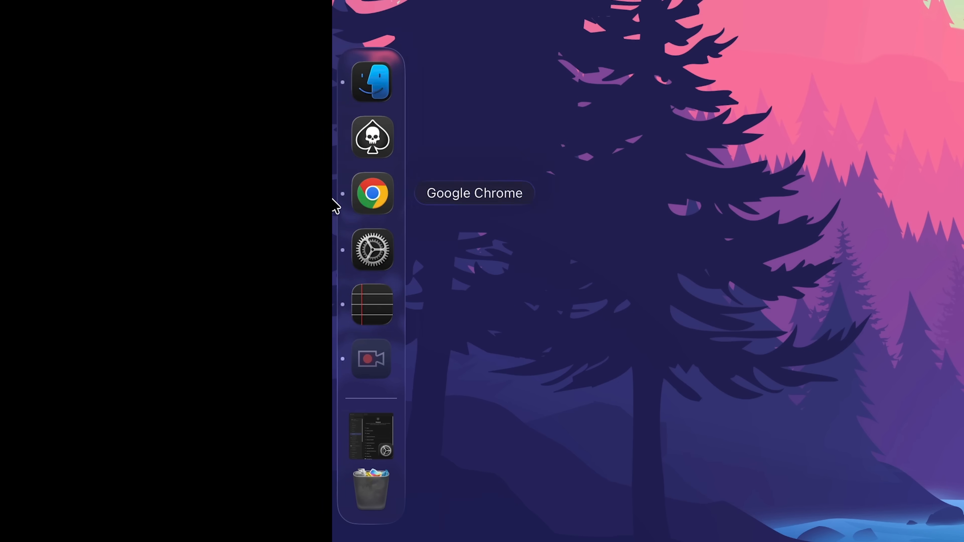
- In Accessibility > Display, raise the Pointer size slider toward Large
{"action": "left_click", "coordinate": [372, 249]}
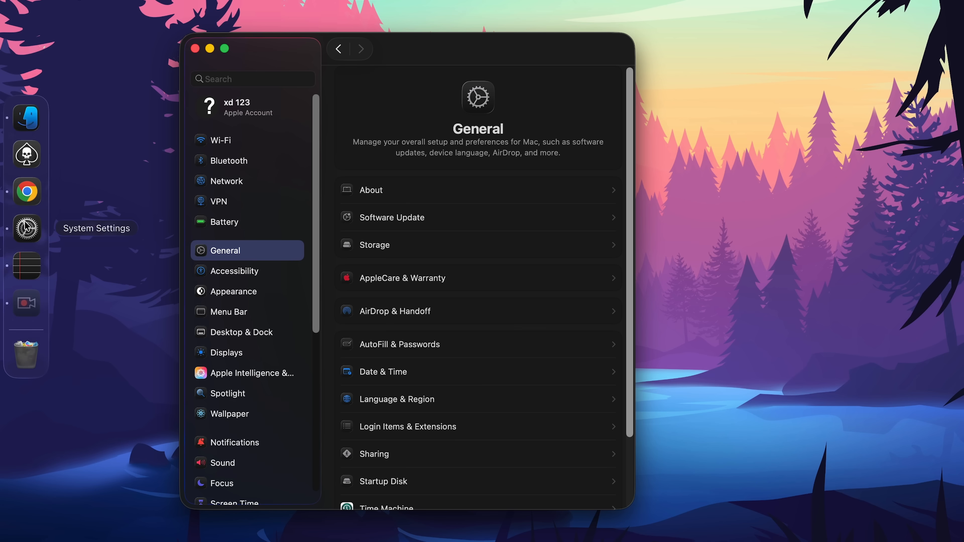
{"action": "left_click", "coordinate": [233, 270]}
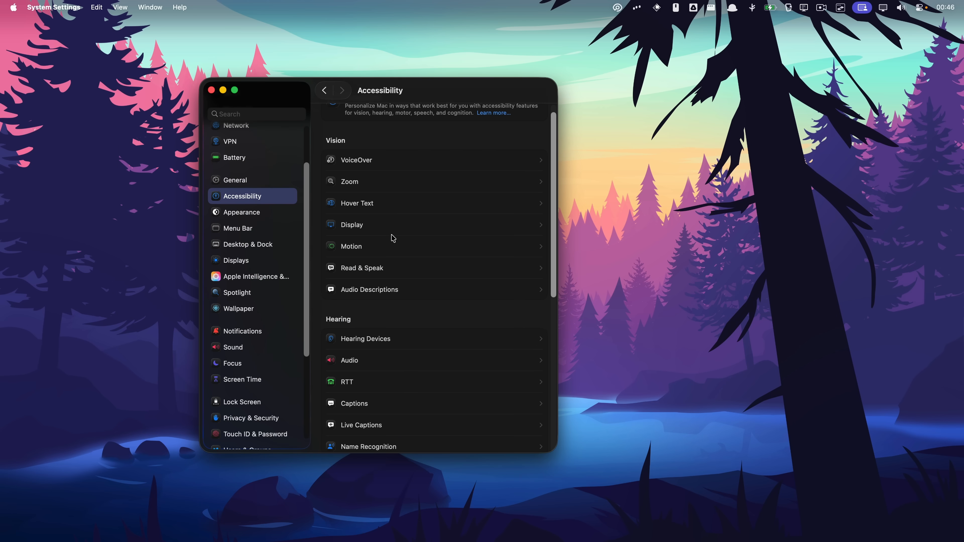
{"action": "scroll", "scroll_direction": "down", "scroll_amount": 3}
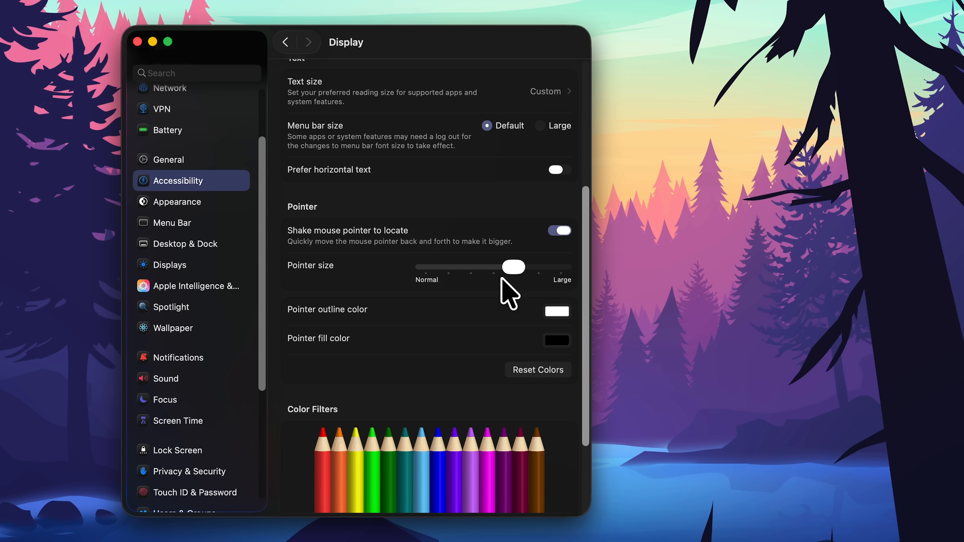
{"action": "left_click_drag", "start_coordinate": [514, 267], "coordinate": [427, 266]}
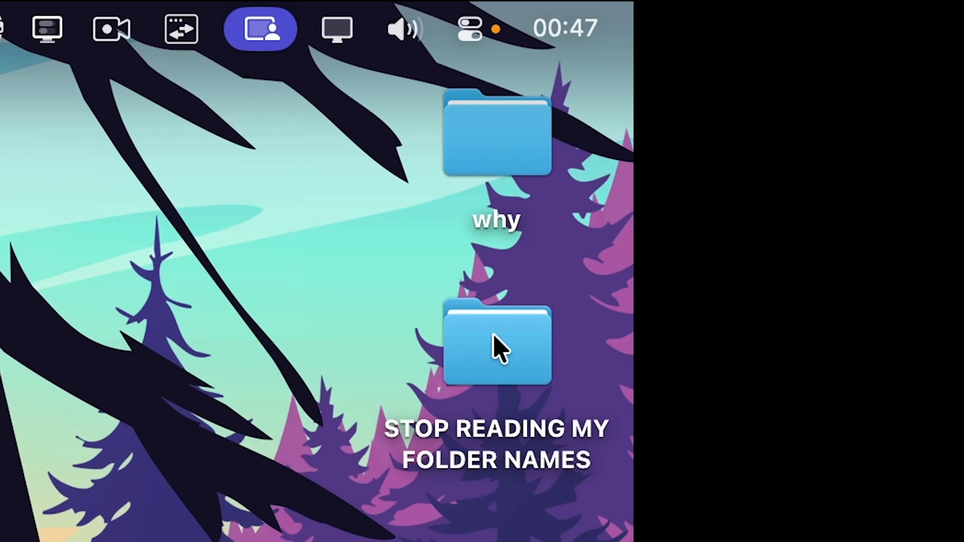
- Search Spotlight for 'wolf' to launch Mousecape with its cape library
{"action": "key", "text": "cmd+space"}
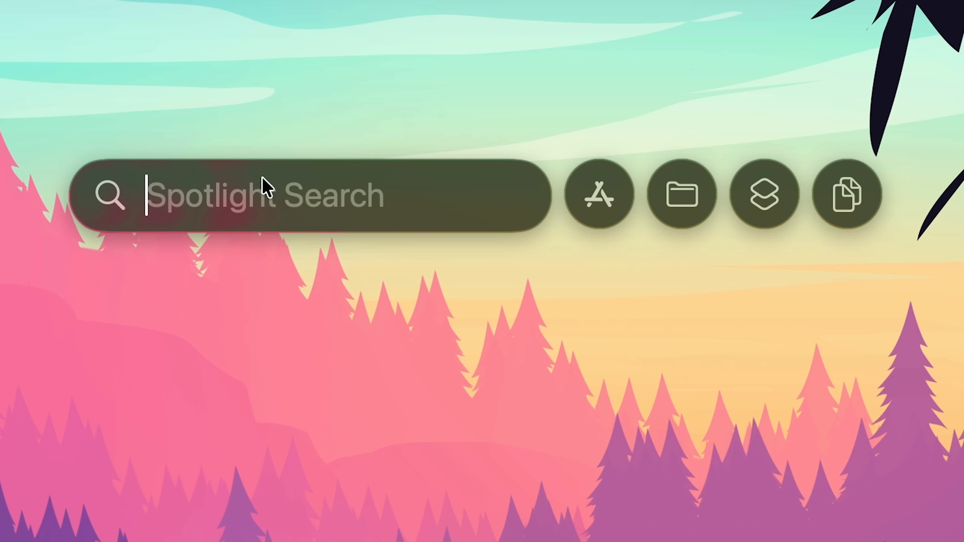
{"action": "type", "text": "wolf"}
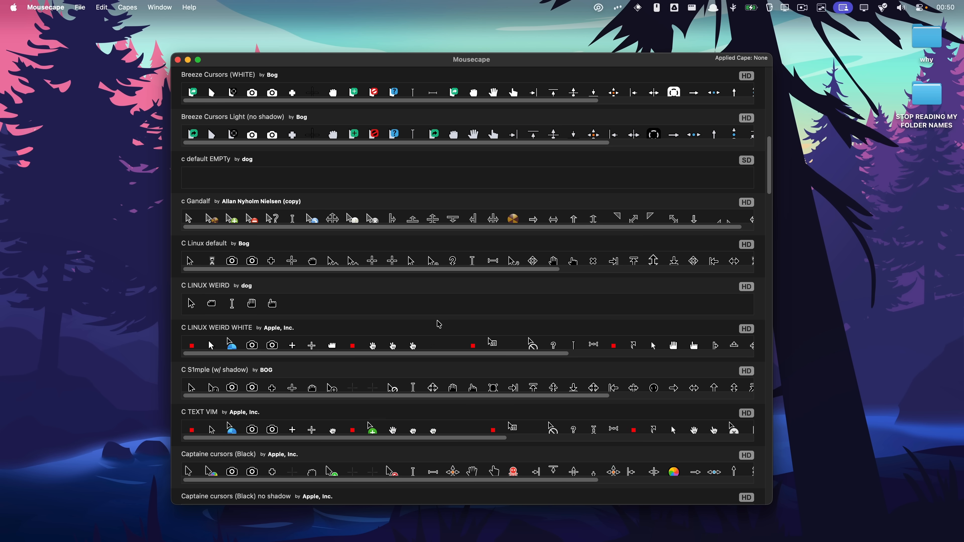
- Scroll the cape list and open a cape to preview its I-beam cursor at 1x, 2x and 5x
{"action": "scroll", "scroll_direction": "down", "scroll_amount": 3}
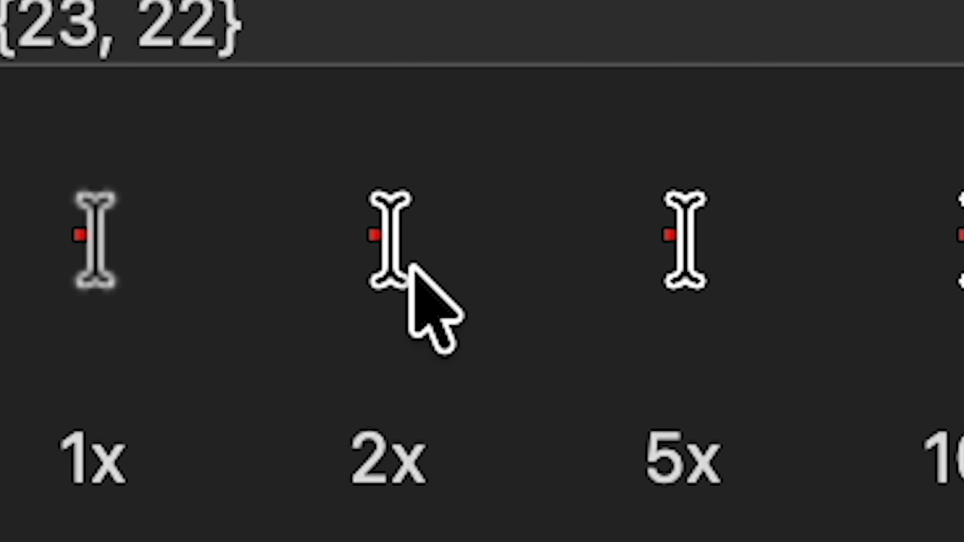
{"action": "mouse_move", "coordinate": [394, 307]}
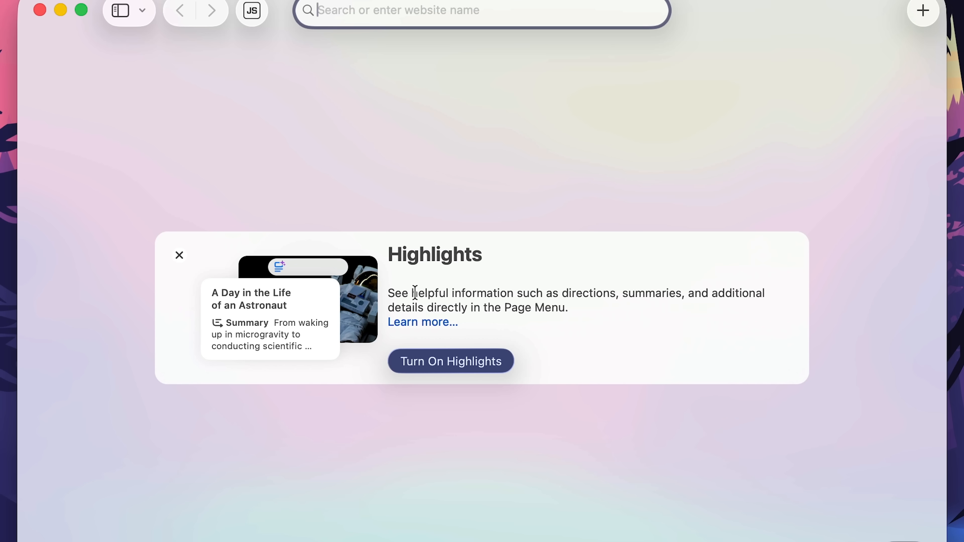
- Select part of the Safari Highlights description text, then clear the selection
{"action": "left_click_drag", "start_coordinate": [413, 293], "coordinate": [646, 294]}
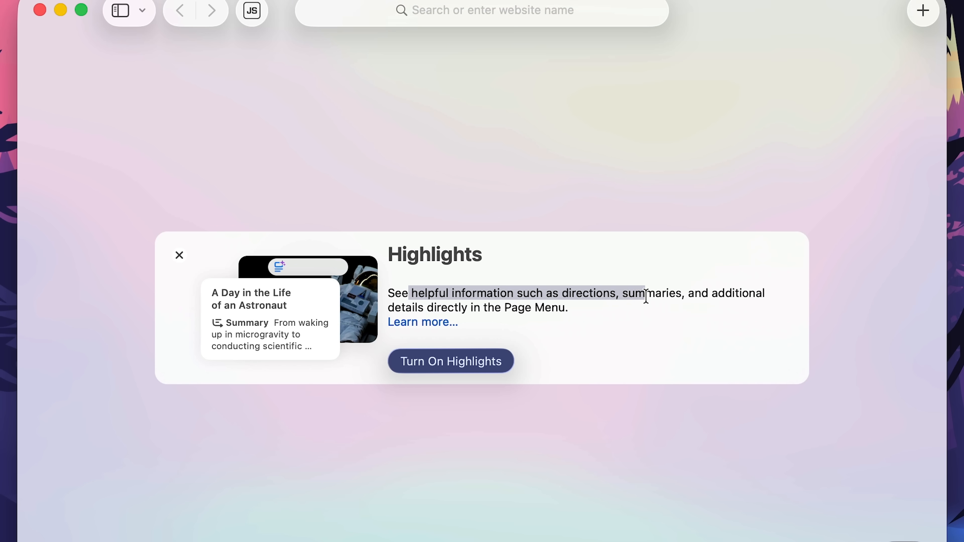
{"action": "left_click", "coordinate": [179, 255]}
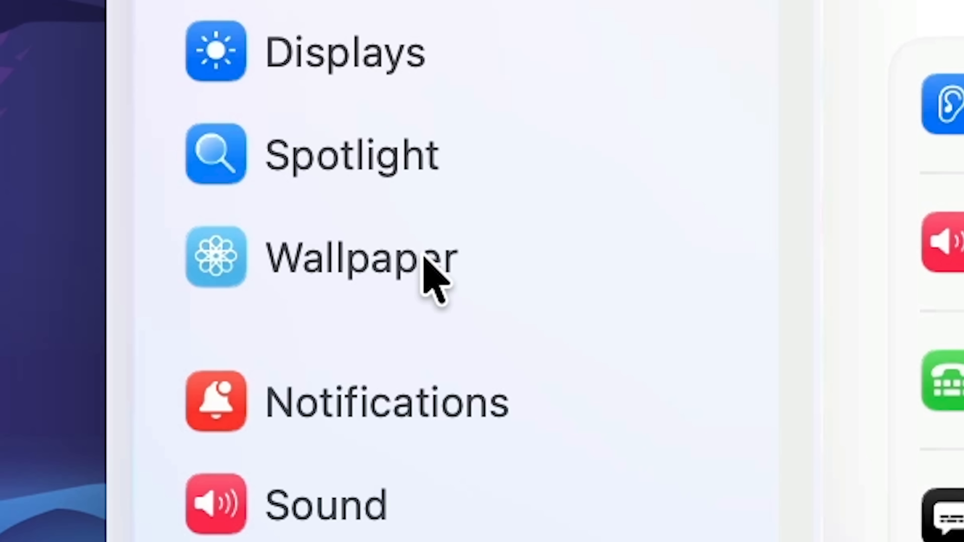
- Go to Wallpaper in System Settings and choose a new desktop wallpaper
{"action": "left_click", "coordinate": [359, 258]}
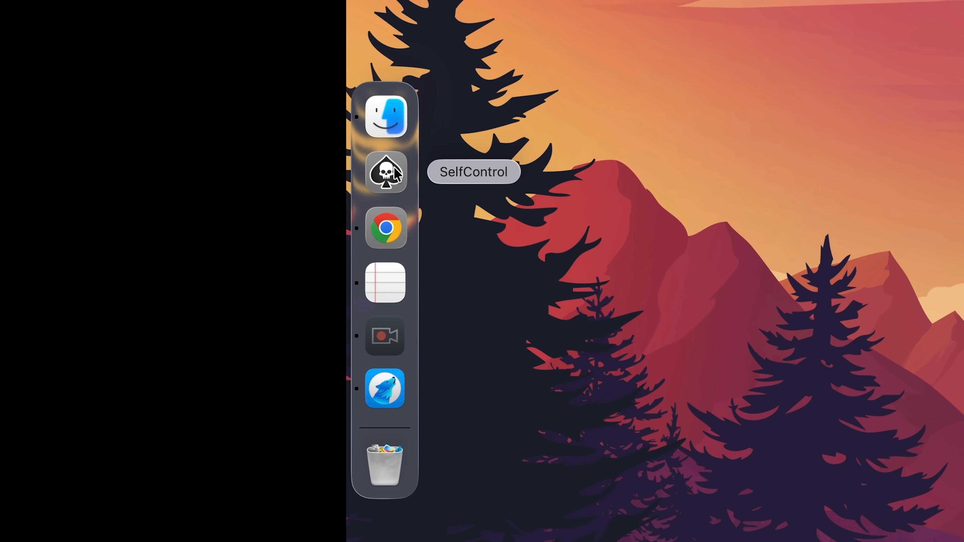
{"action": "mouse_move", "coordinate": [385, 226]}
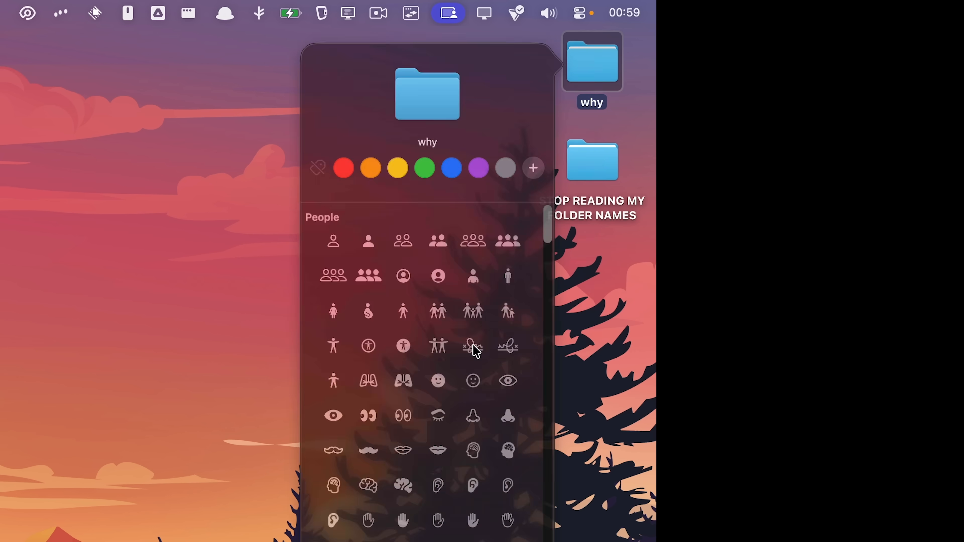
- Give the why folder the 'nerd' emoji and Yellow colour, then search for settings
{"action": "type", "text": "nerd"}
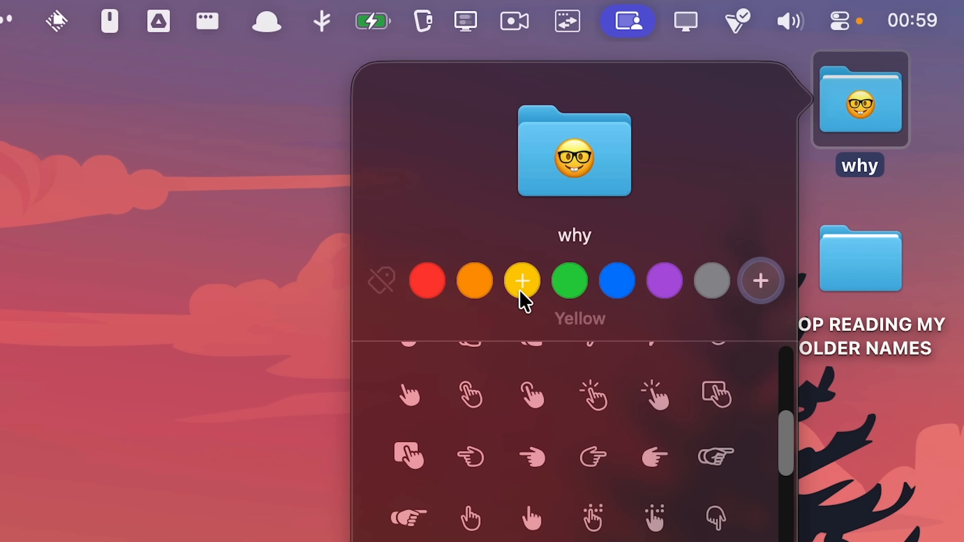
{"action": "left_click", "coordinate": [522, 280]}
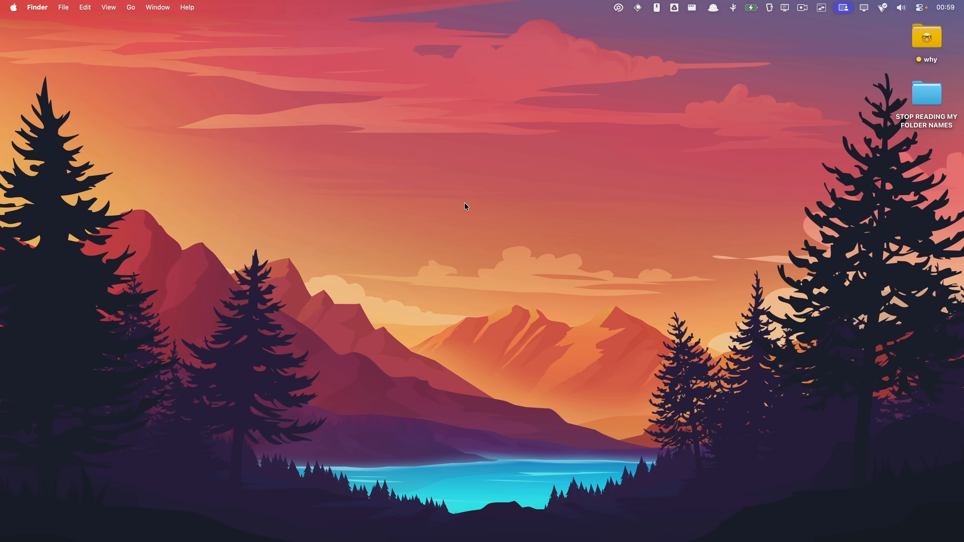
{"action": "type", "text": "settings"}
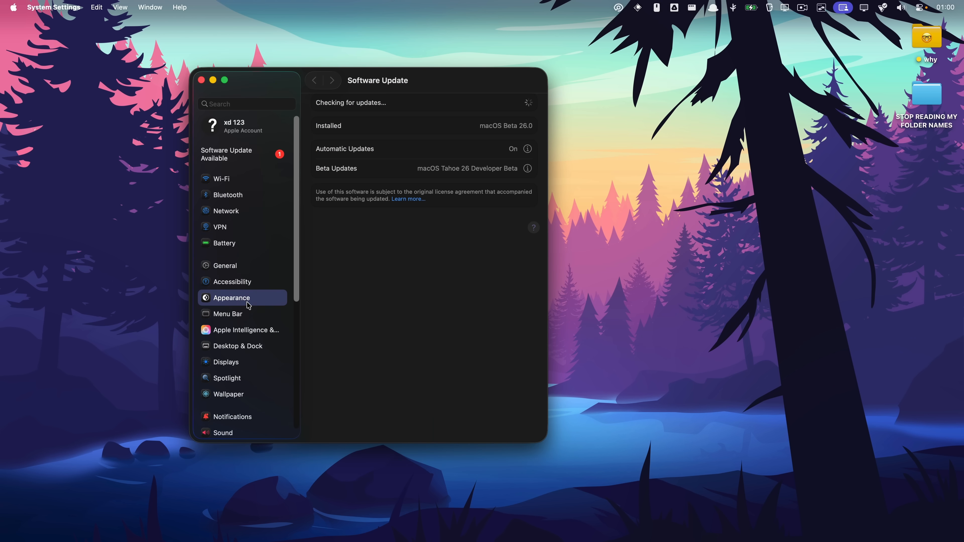
- Go through Appearance to Menu Bar settings and start Add Controls… for the menu bar
{"action": "left_click", "coordinate": [232, 298]}
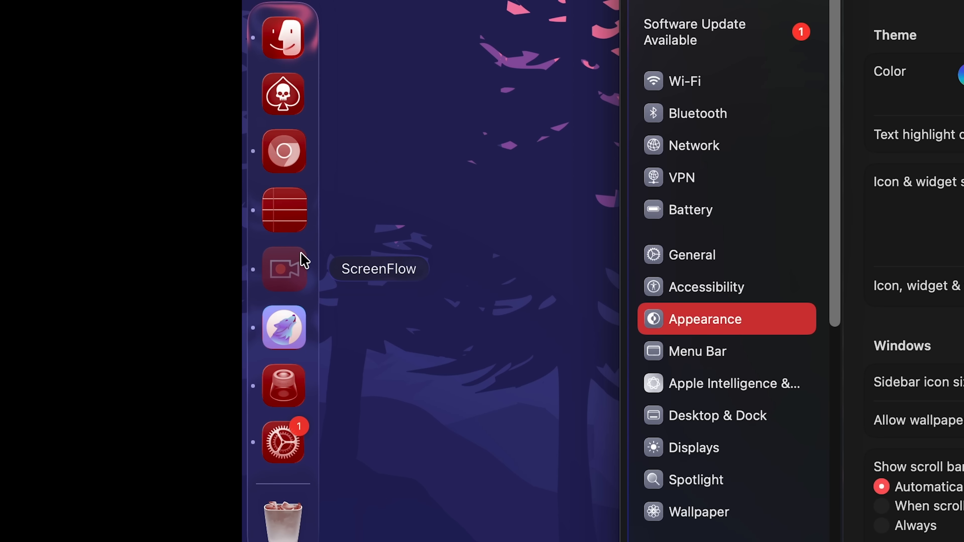
{"action": "left_click", "coordinate": [696, 351]}
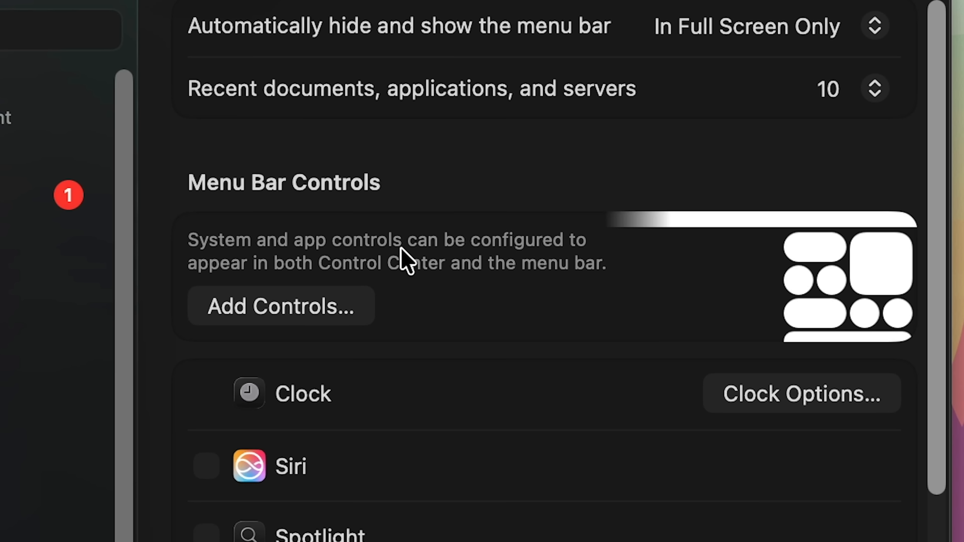
{"action": "mouse_move", "coordinate": [335, 289]}
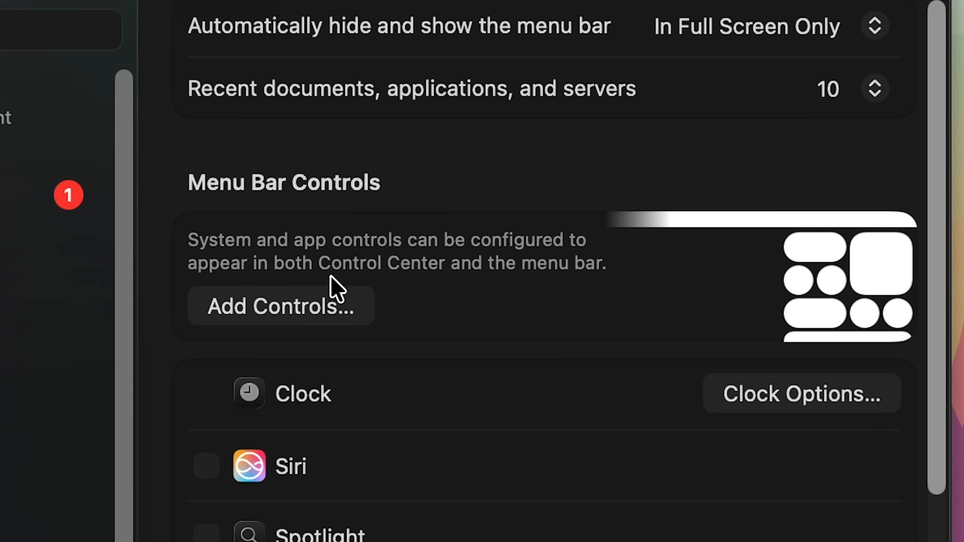
{"action": "left_click", "coordinate": [280, 306]}
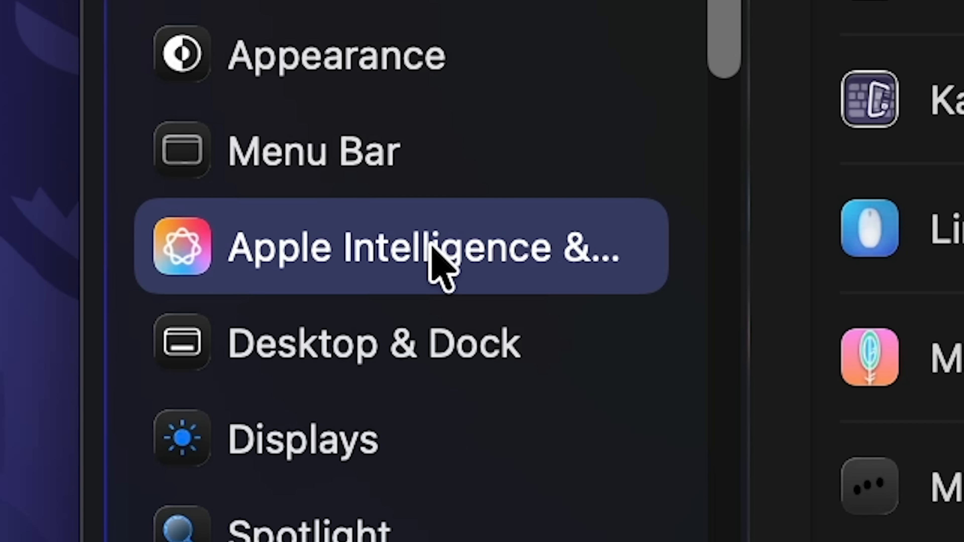
- In Desktop & Dock, review the Minimize windows using pop-up set to Genie Effect
{"action": "left_click", "coordinate": [400, 249]}
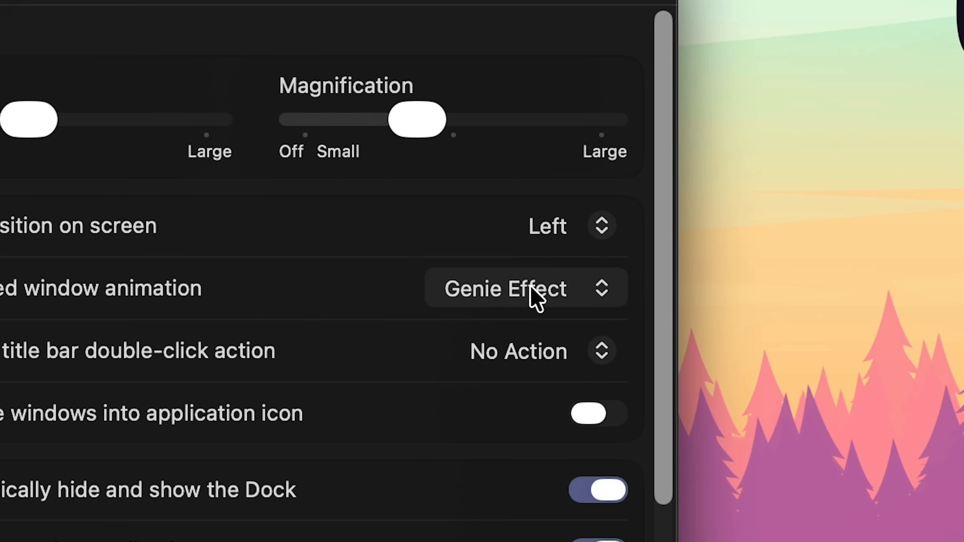
{"action": "left_click", "coordinate": [525, 289]}
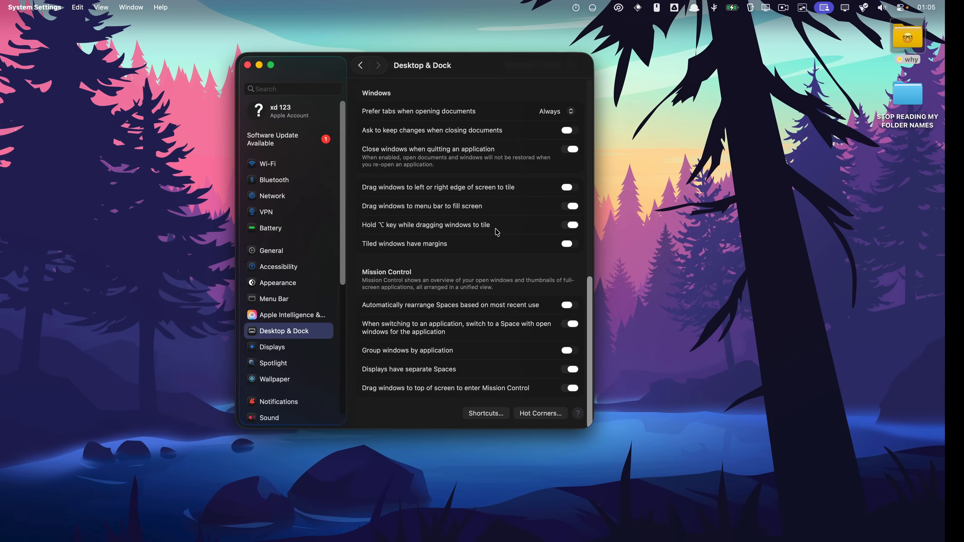
- Review the Windows and Mission Control toggles, then move to Accessibility settings
{"action": "left_click", "coordinate": [247, 65]}
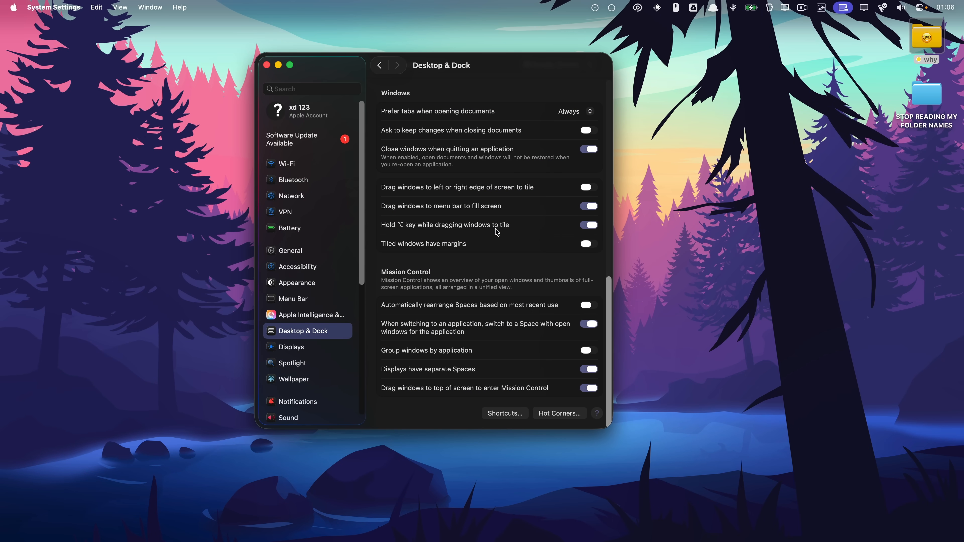
{"action": "left_click", "coordinate": [267, 65]}
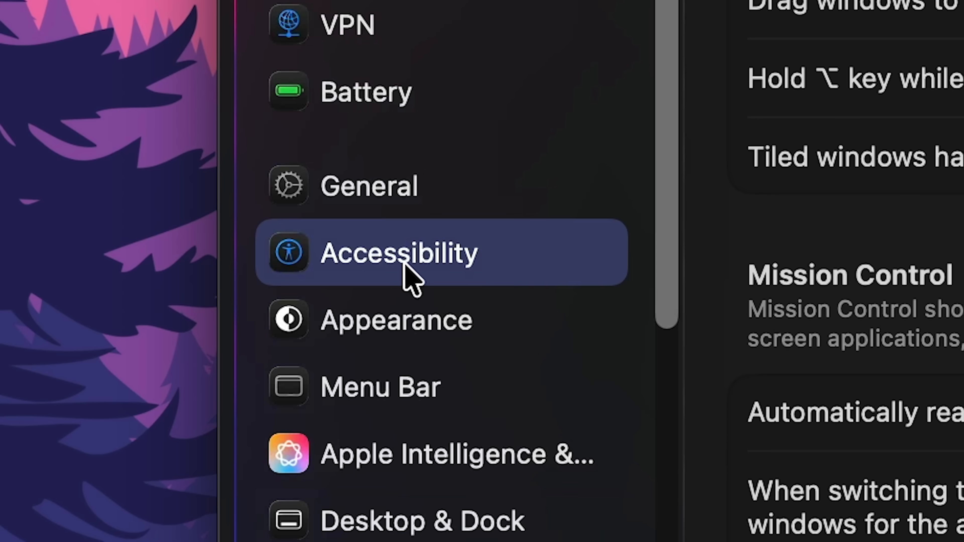
{"action": "left_click", "coordinate": [398, 253]}
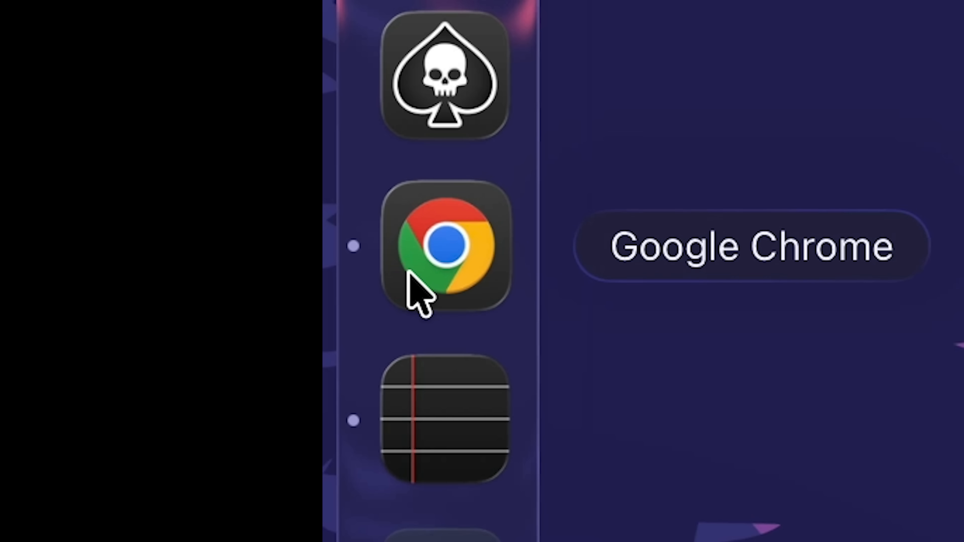
- Switch to Google Chrome from the Dock to view Apple's macOS Tahoe feature page
{"action": "left_click", "coordinate": [444, 245]}
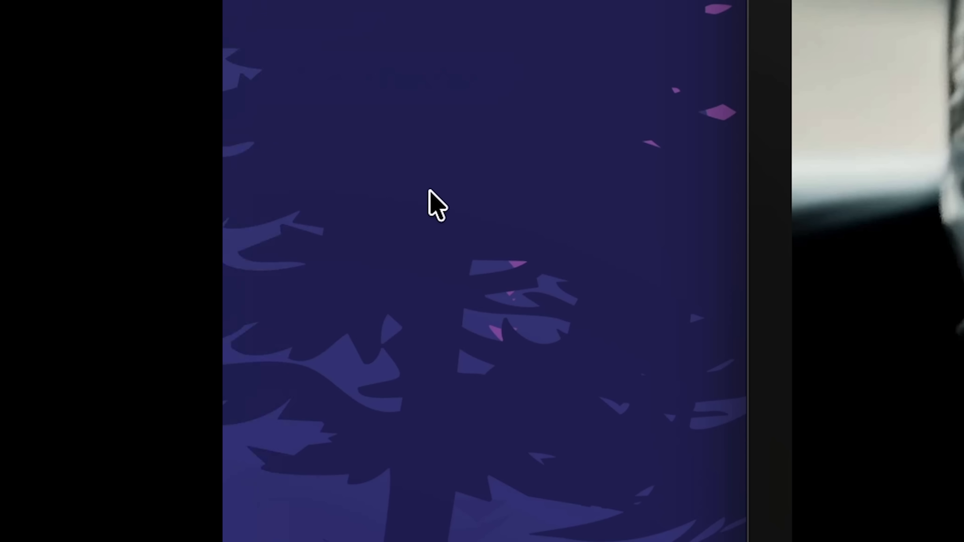
{"action": "mouse_move", "coordinate": [661, 296]}
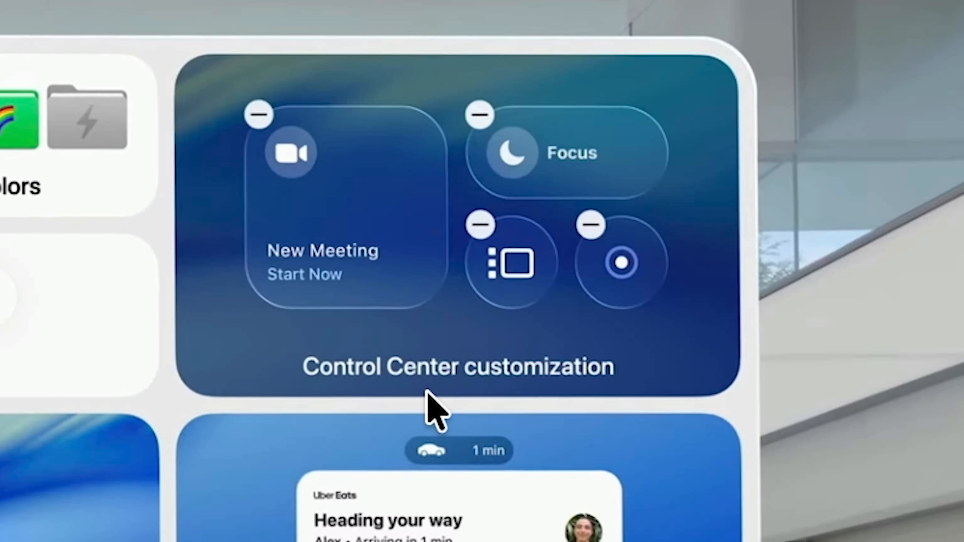
{"action": "mouse_move", "coordinate": [614, 403]}
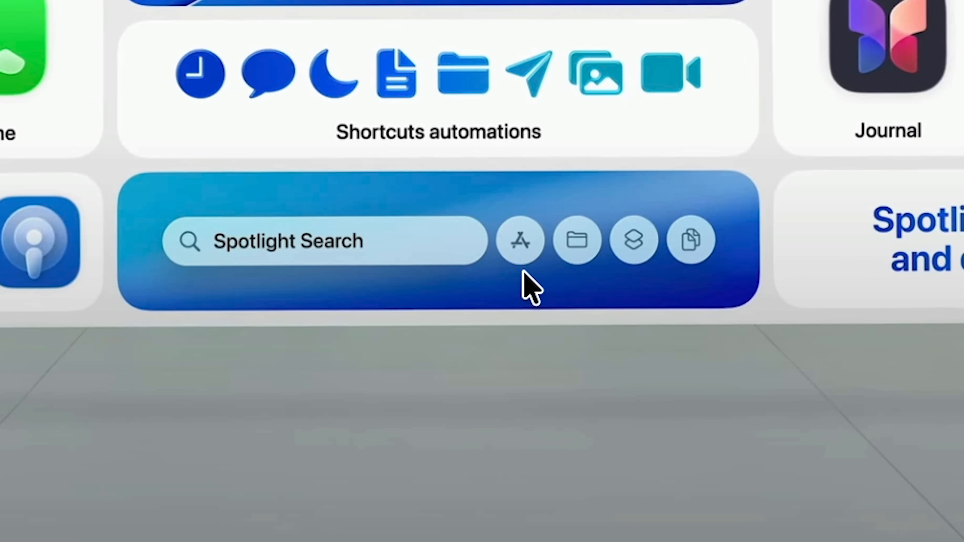
- Search Spotlight for 'tm' and run the Start Timer quick action
{"action": "left_click", "coordinate": [633, 240]}
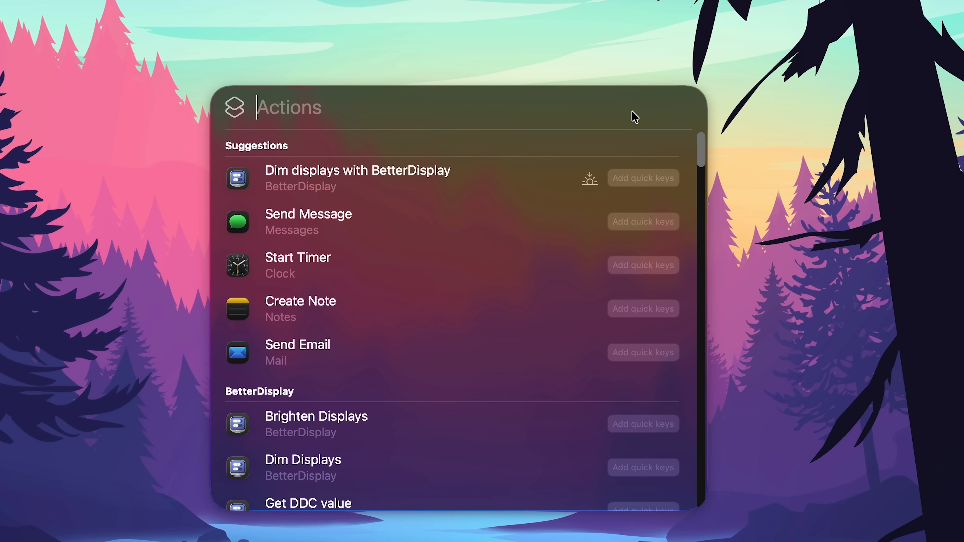
{"action": "mouse_move", "coordinate": [408, 186]}
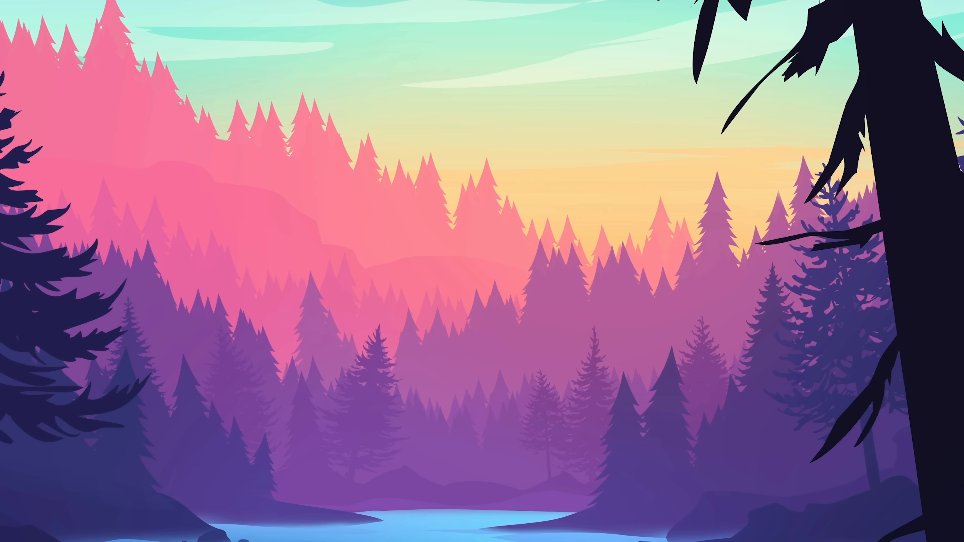
{"action": "type", "text": "tm"}
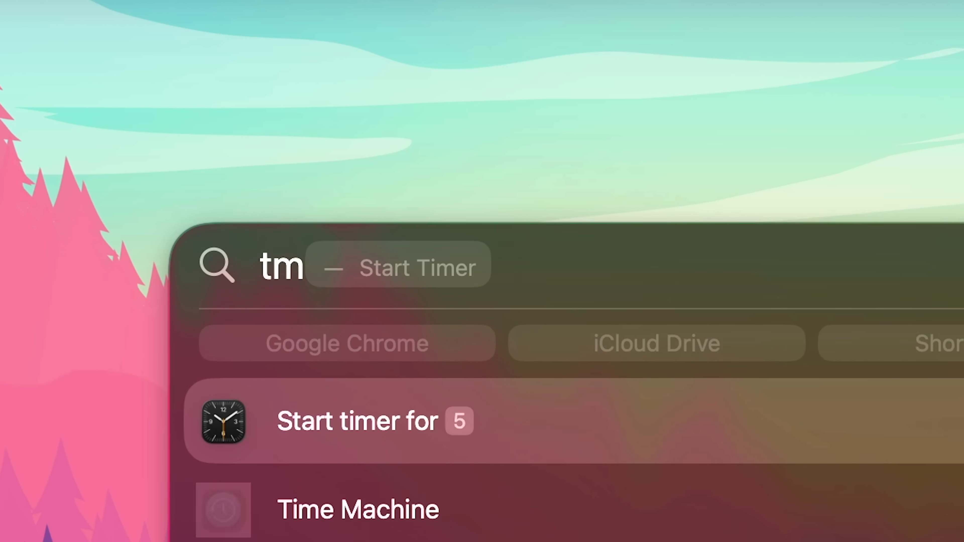
{"action": "left_click", "coordinate": [357, 422]}
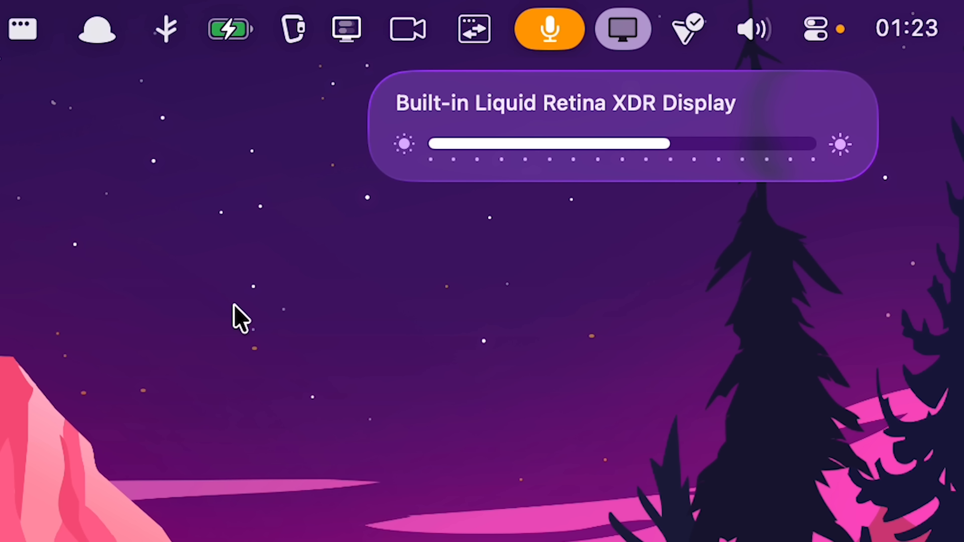
- Show the sound volume slider from the menu bar, then type 'ac'
{"action": "left_click", "coordinate": [753, 28]}
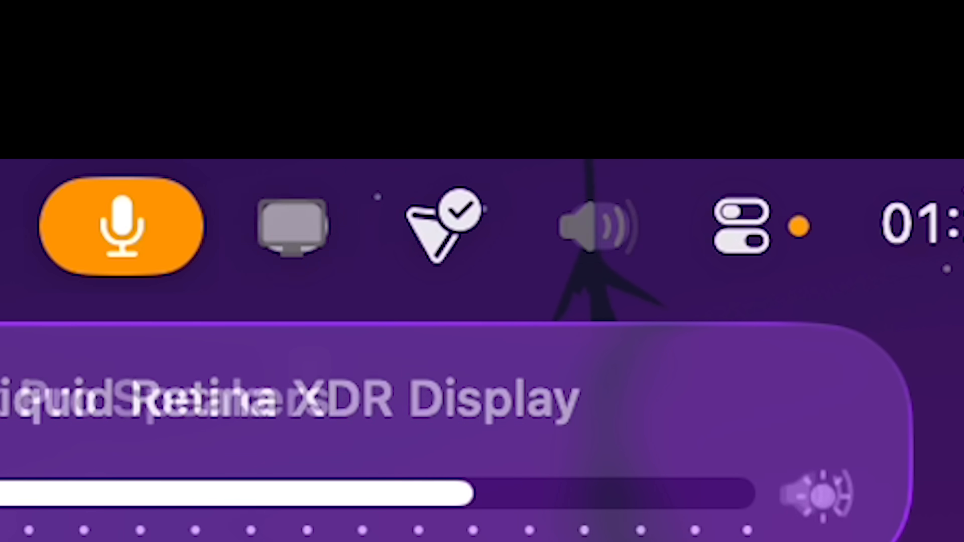
{"action": "type", "text": "ac"}
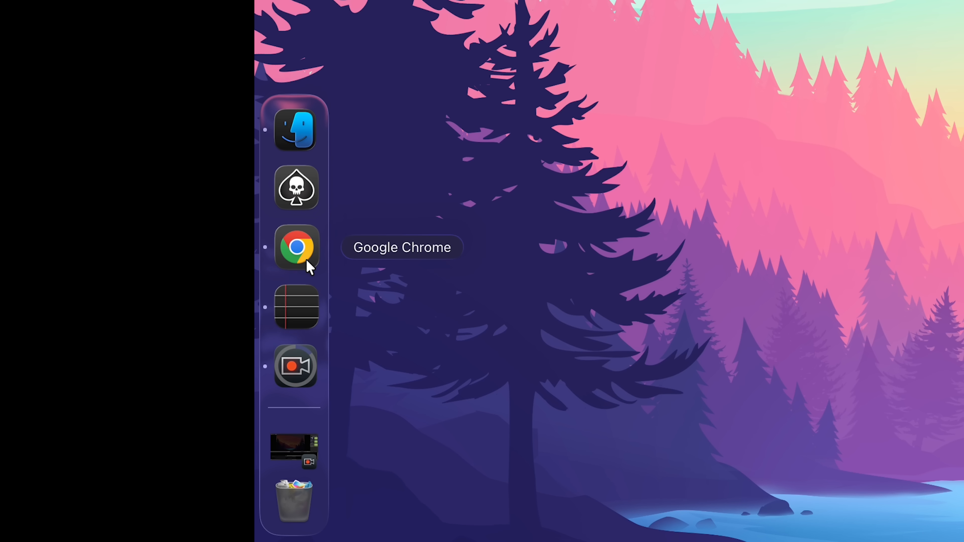
- Bring Finder frontmost over the desktop and type 'pages' into the search
{"action": "left_click", "coordinate": [296, 247]}
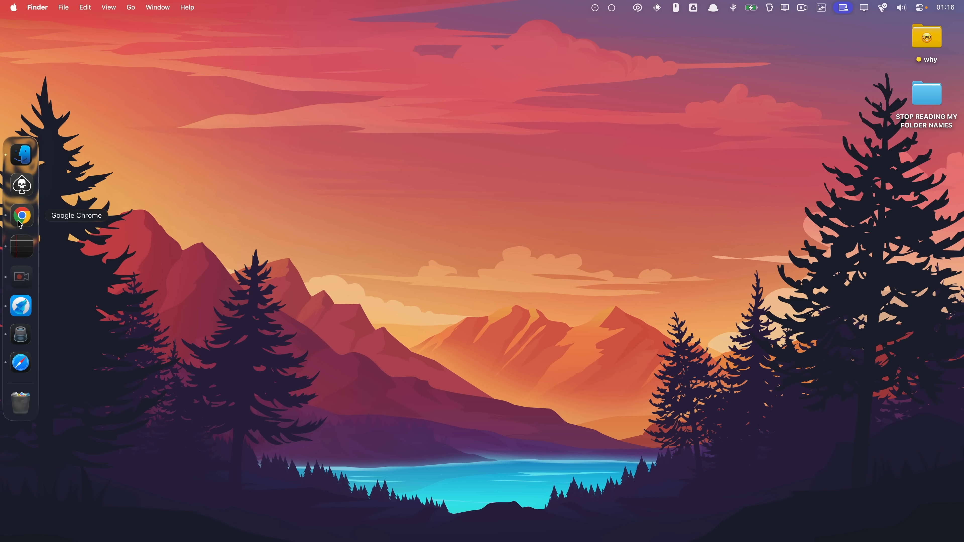
{"action": "type", "text": "pages"}
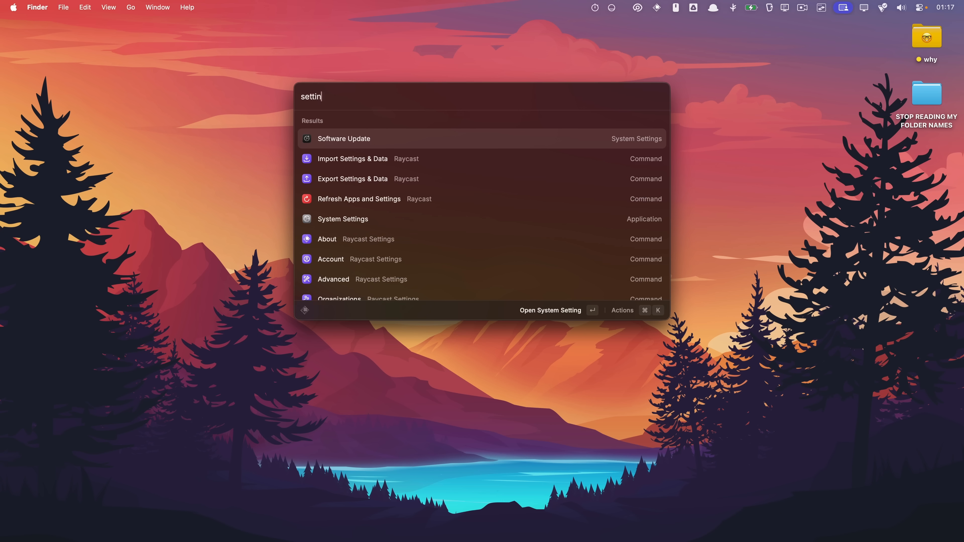
- Launch Safari to a blank start page with an empty address field
{"action": "left_click", "coordinate": [343, 139]}
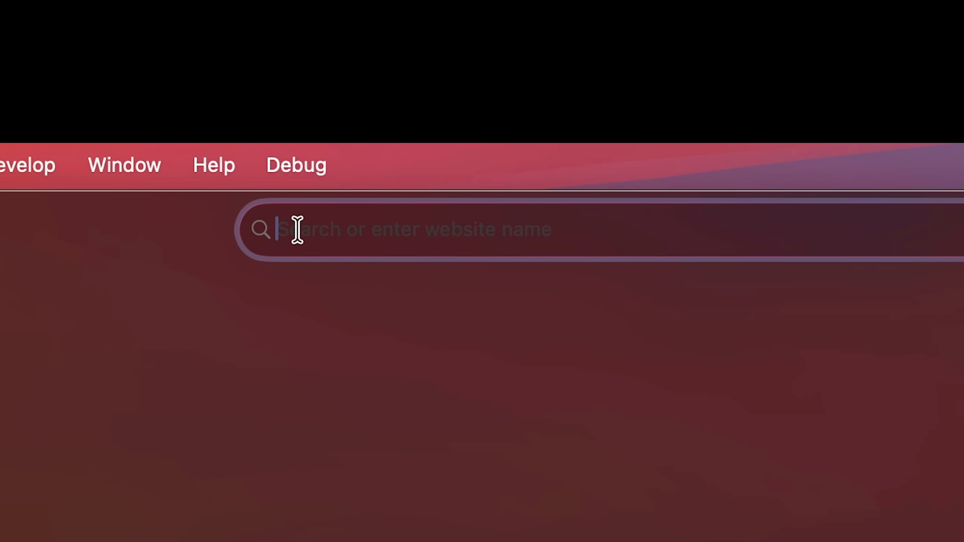
{"action": "mouse_move", "coordinate": [167, 258]}
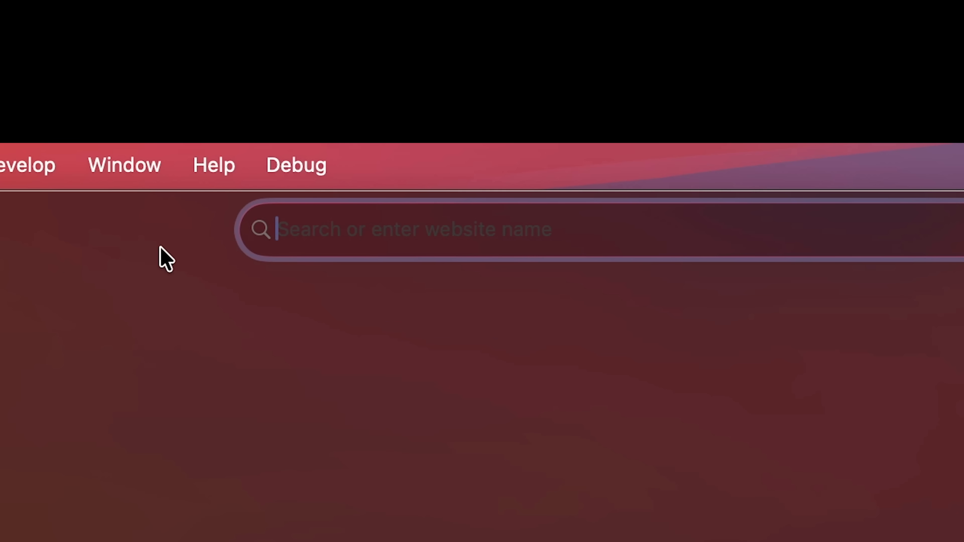